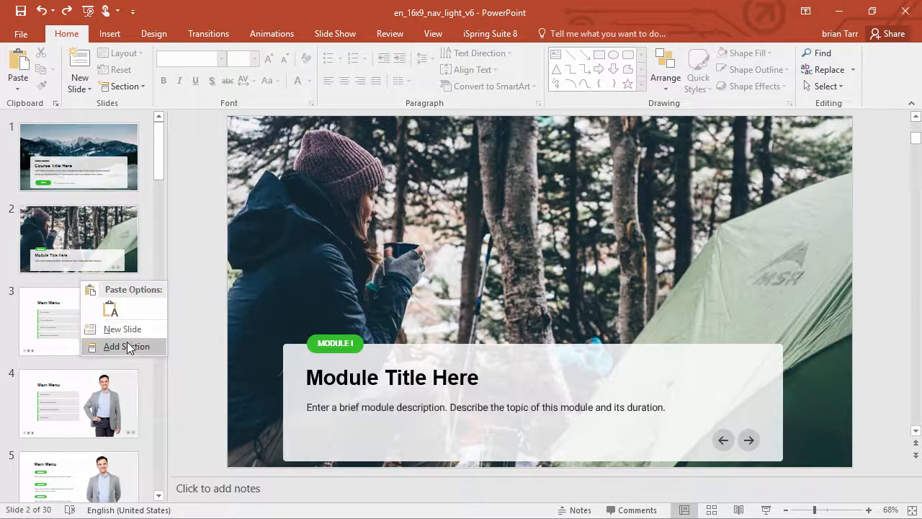
Step: Add a section named Main Menu beginning at slide 3, after the Default Section
left_click(127, 346)
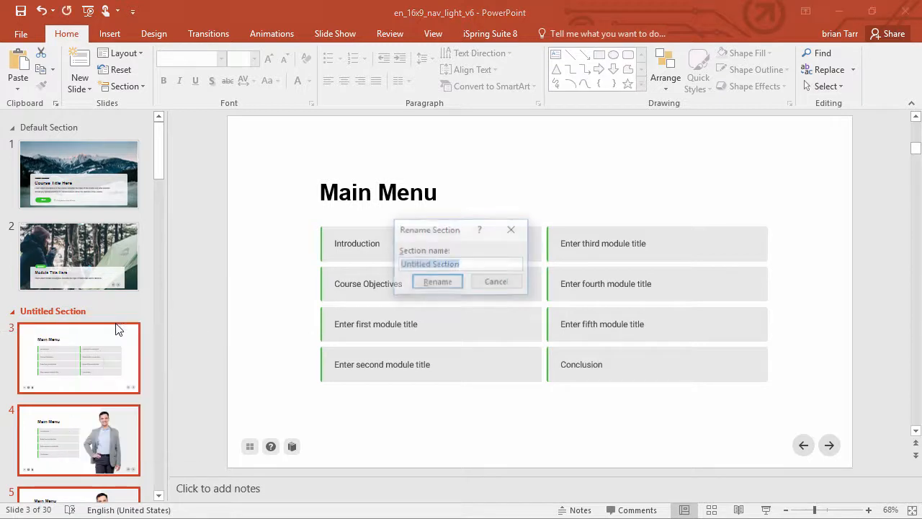
left_click(437, 281)
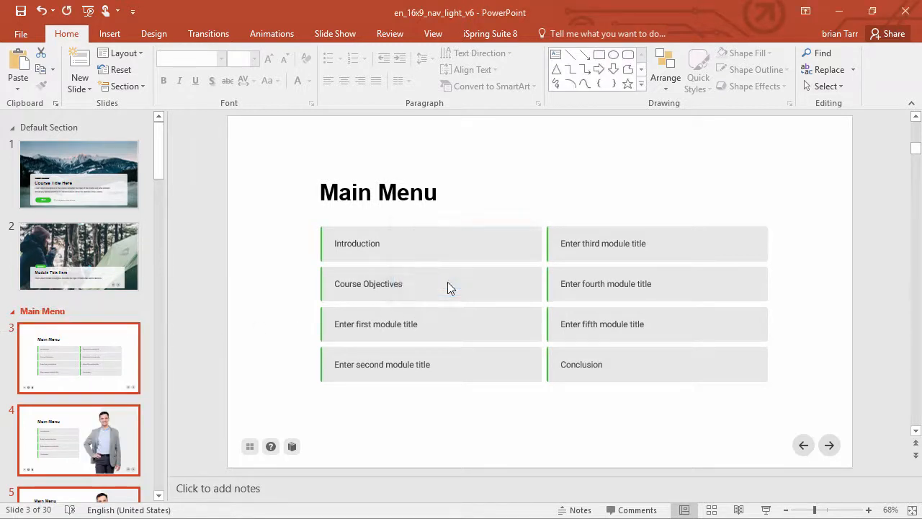
right_click(42, 310)
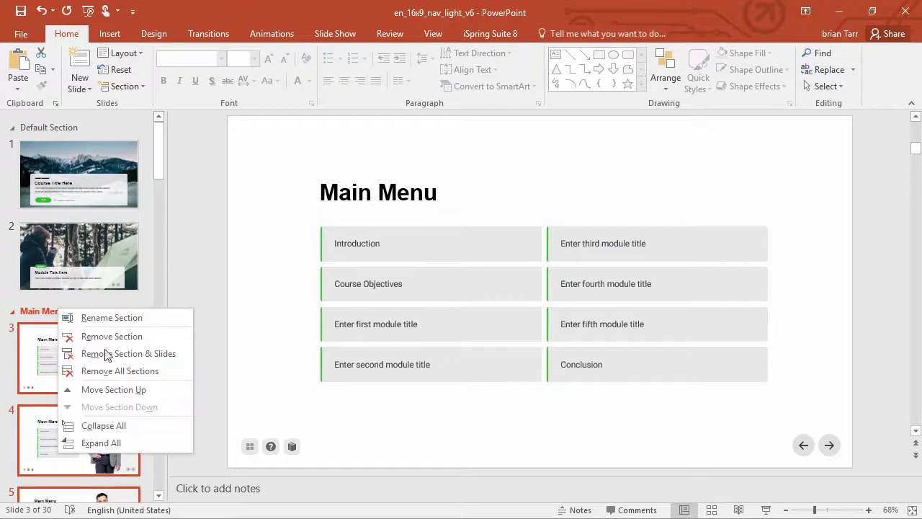
mouse_move(166, 416)
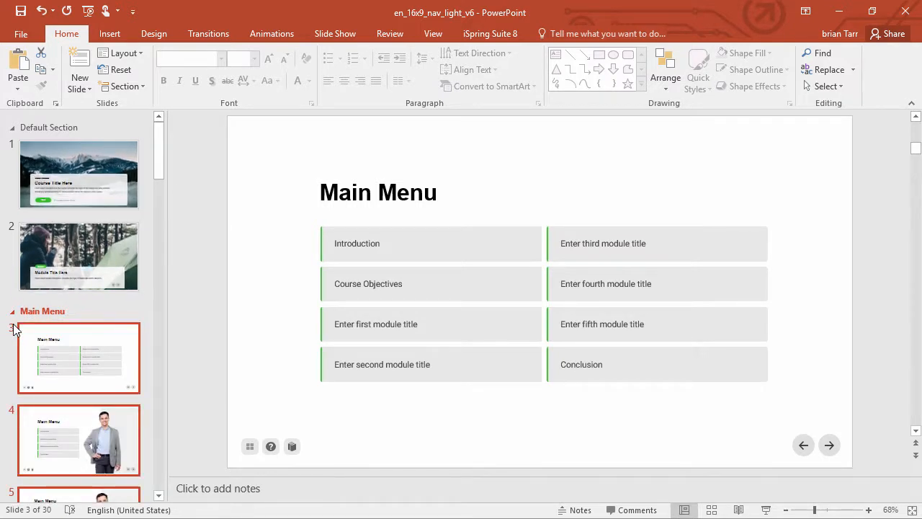
scroll("down", 3)
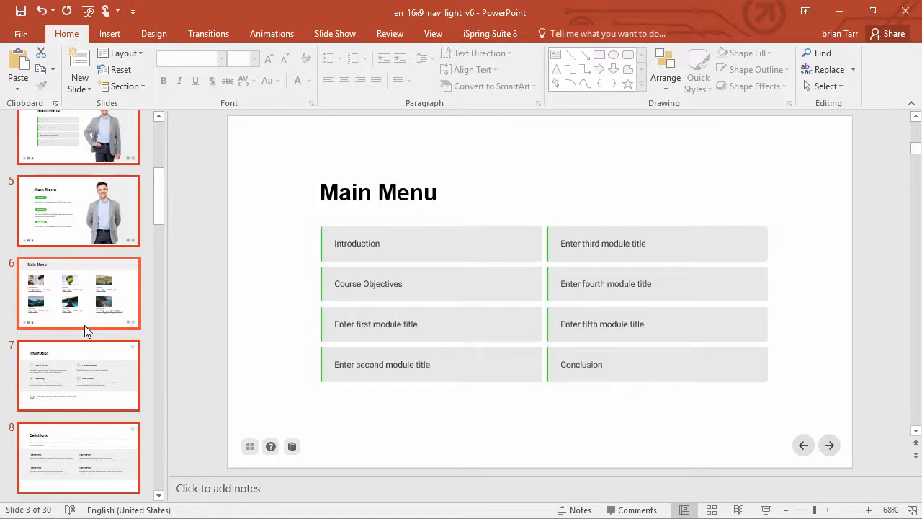
Step: Switch from Slide Sorter to Outline View to list slide titles and body text
left_click(433, 33)
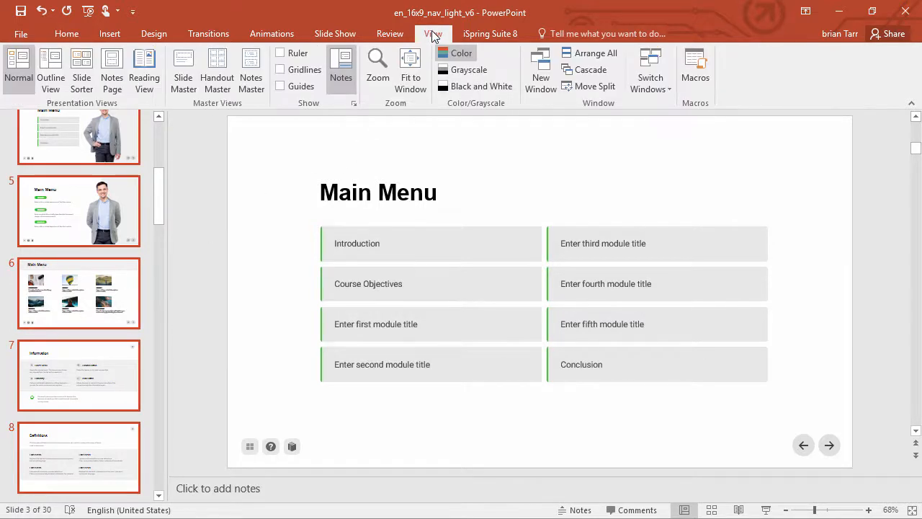
left_click(81, 69)
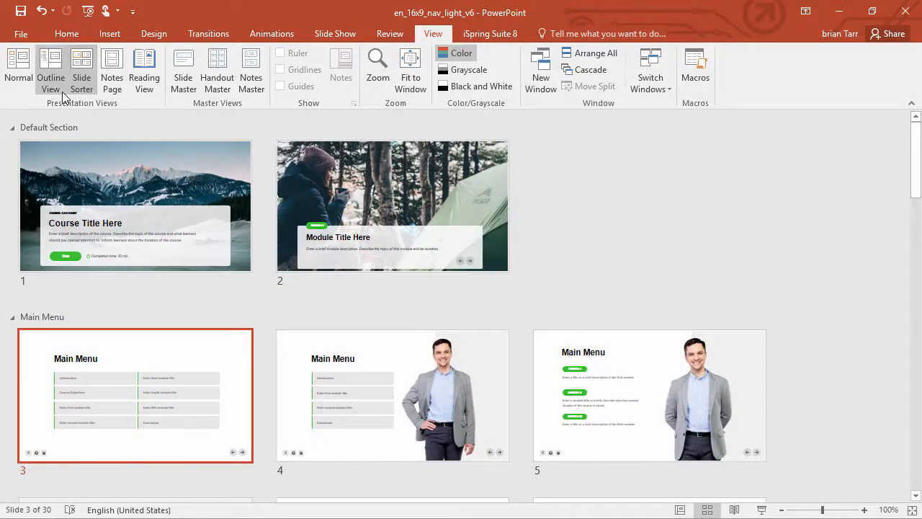
left_click(51, 68)
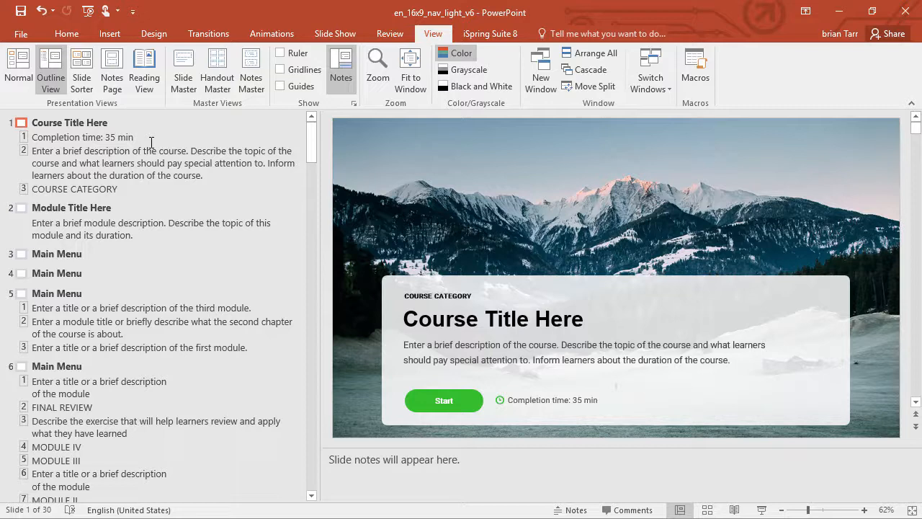
Step: Collapse the outline to titles only, then return to Normal view with a blank first slide
right_click(83, 126)
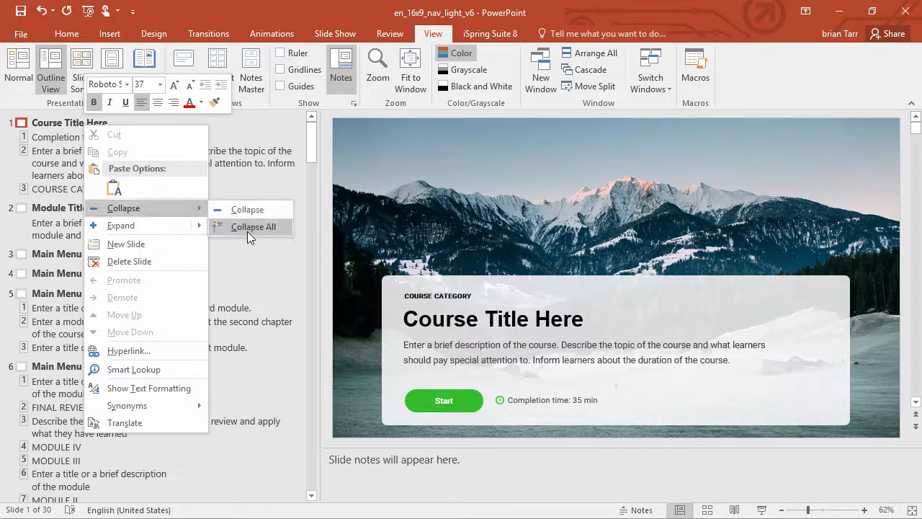
left_click(253, 227)
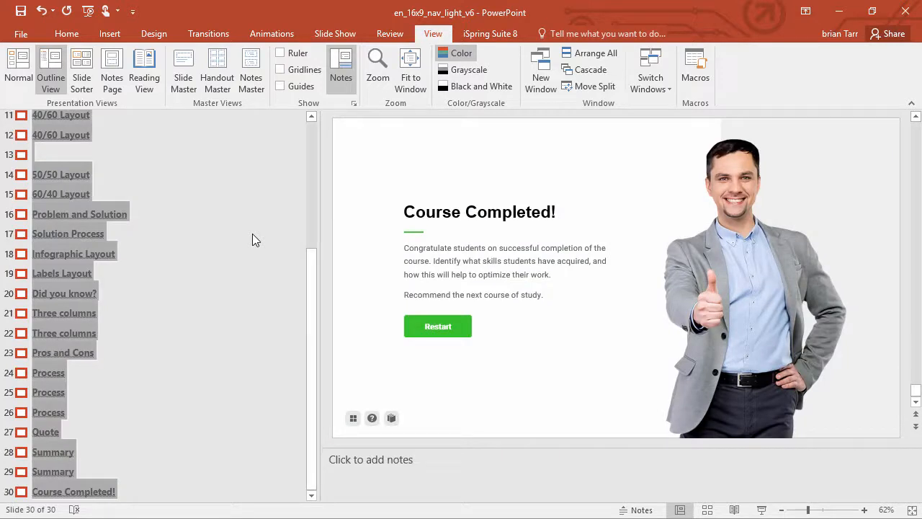
left_click(18, 68)
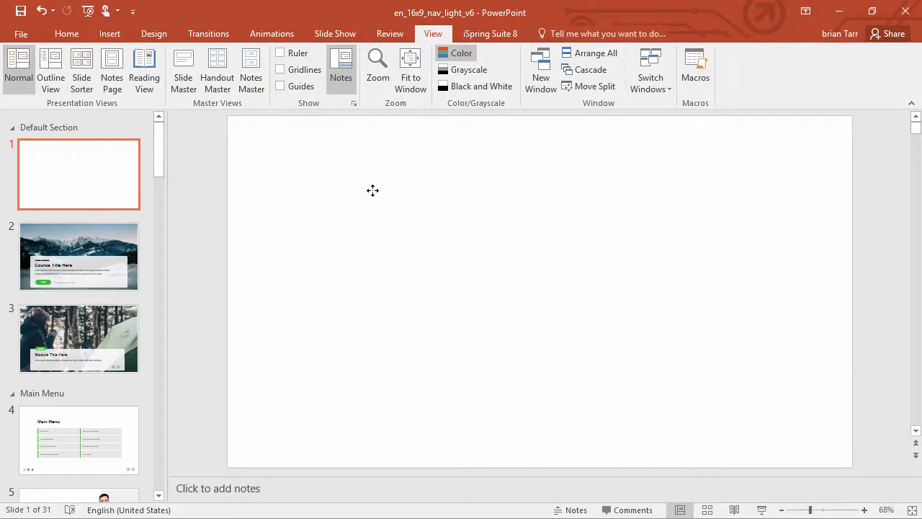
Step: Paste the slide titles onto slide 1 and hyperlink Course Title Here to slide 2
key("ctrl+v")
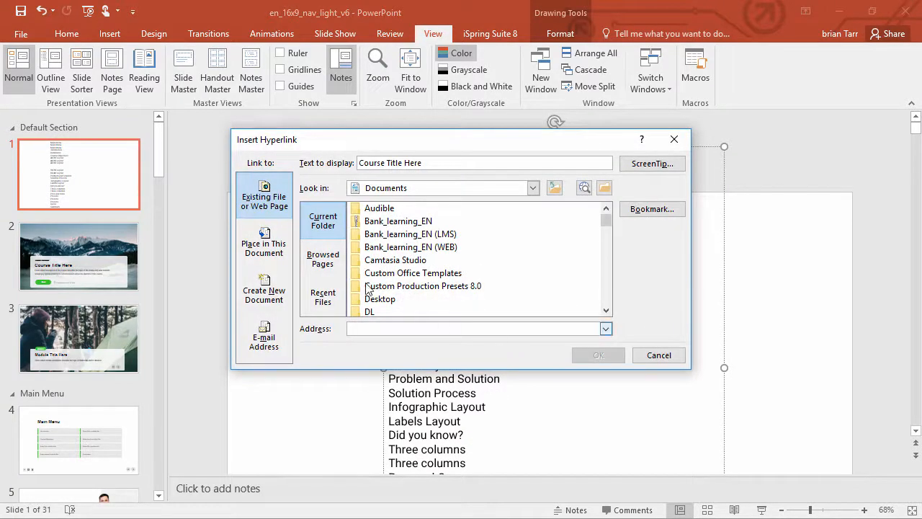
left_click(264, 242)
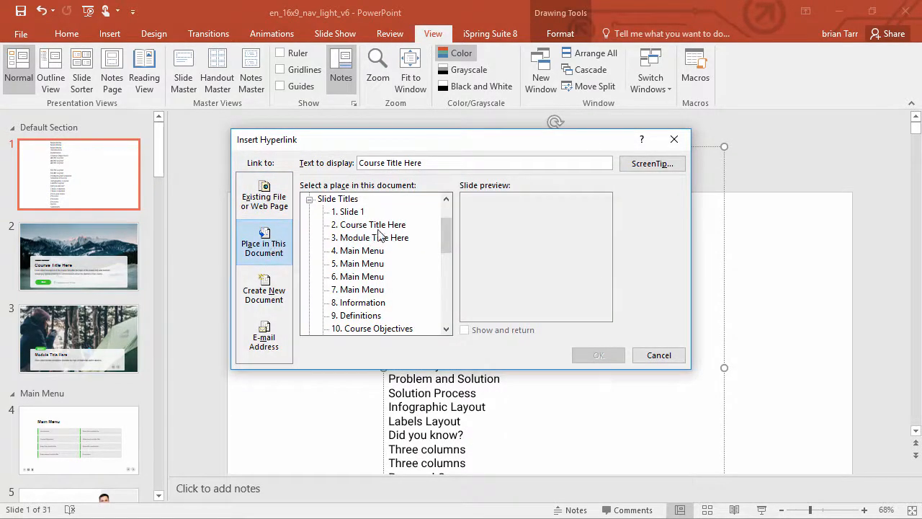
left_click(373, 224)
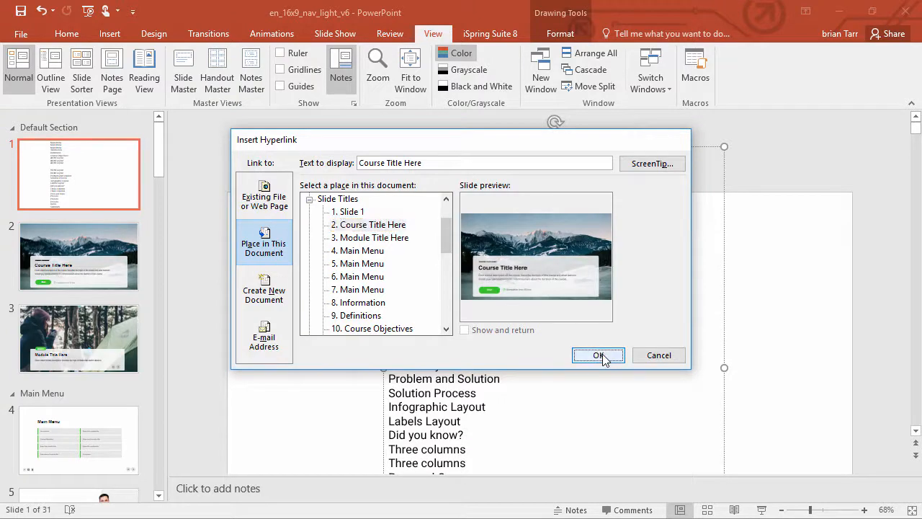
left_click(598, 355)
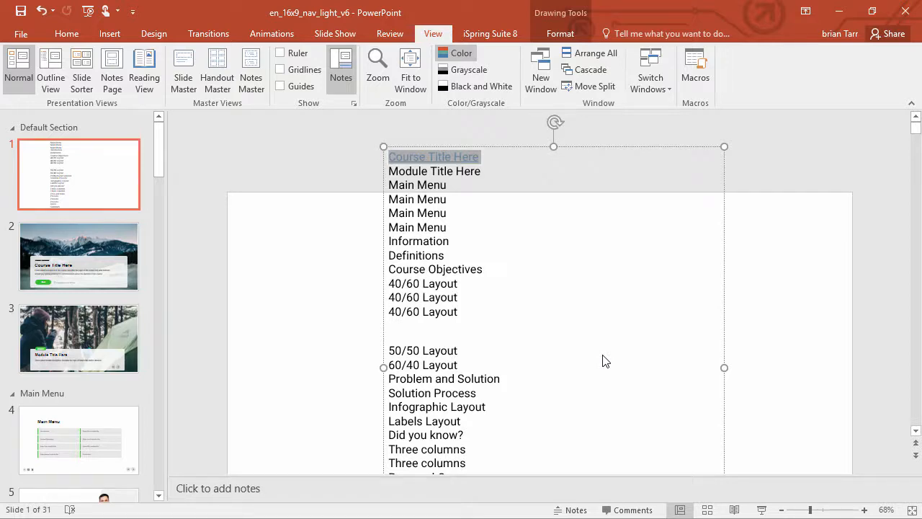
left_click(78, 441)
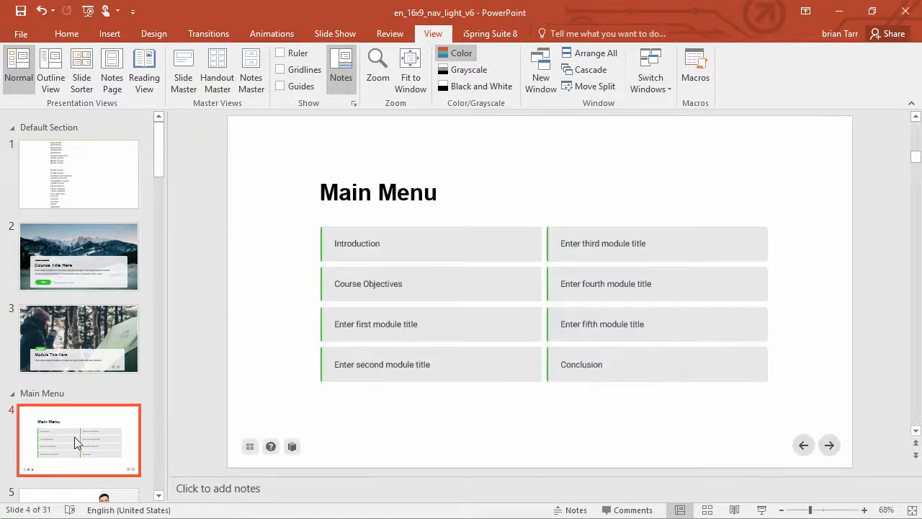
Step: Add a Home action button linked to the First Slide on the top-level slide master
left_click(250, 446)
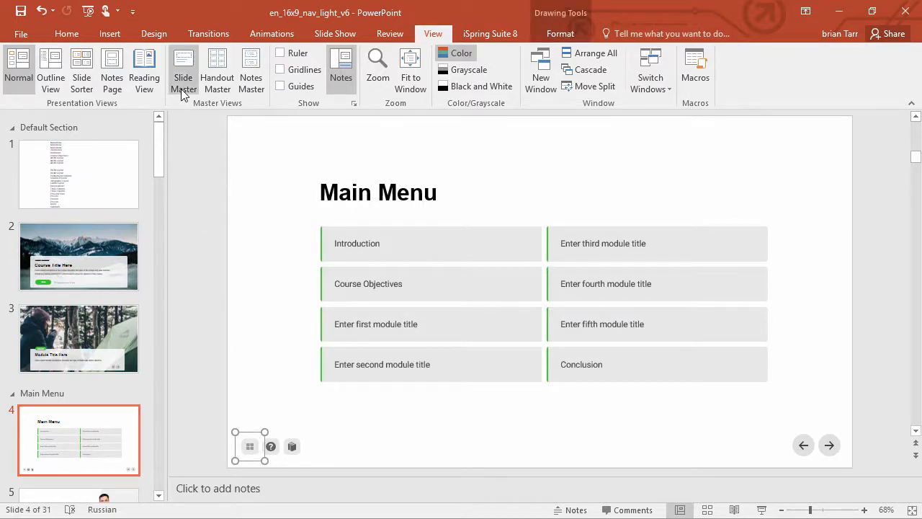
left_click(183, 68)
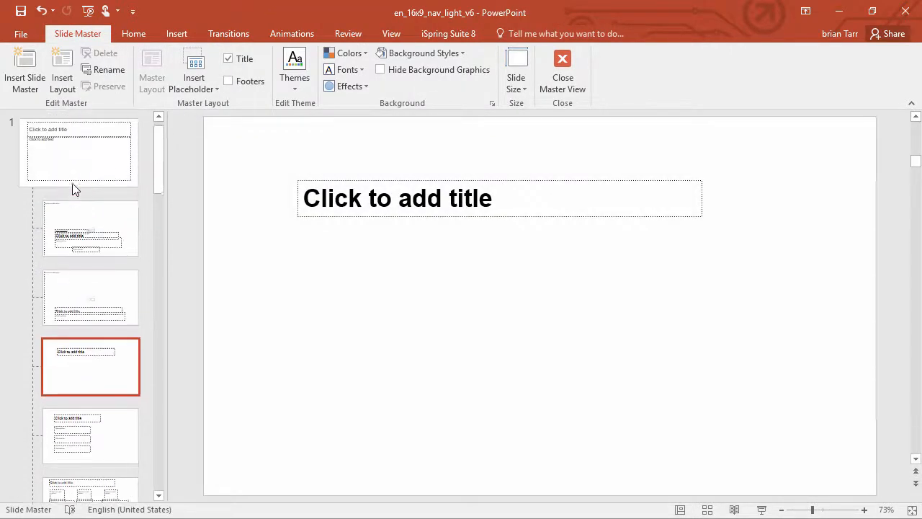
left_click(78, 155)
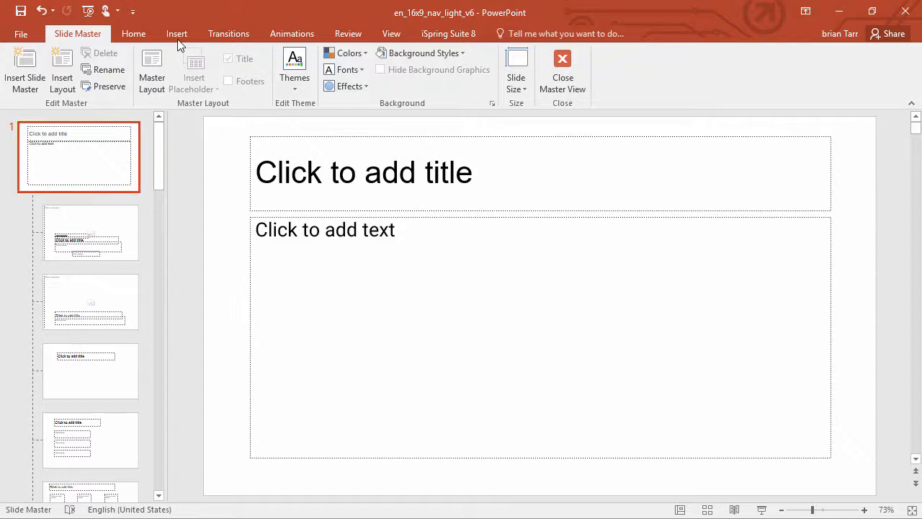
left_click(177, 33)
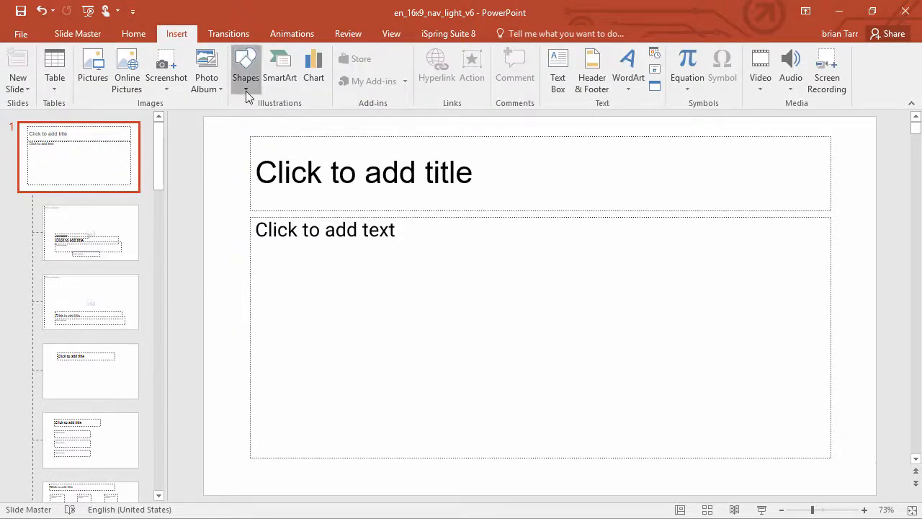
left_click(246, 68)
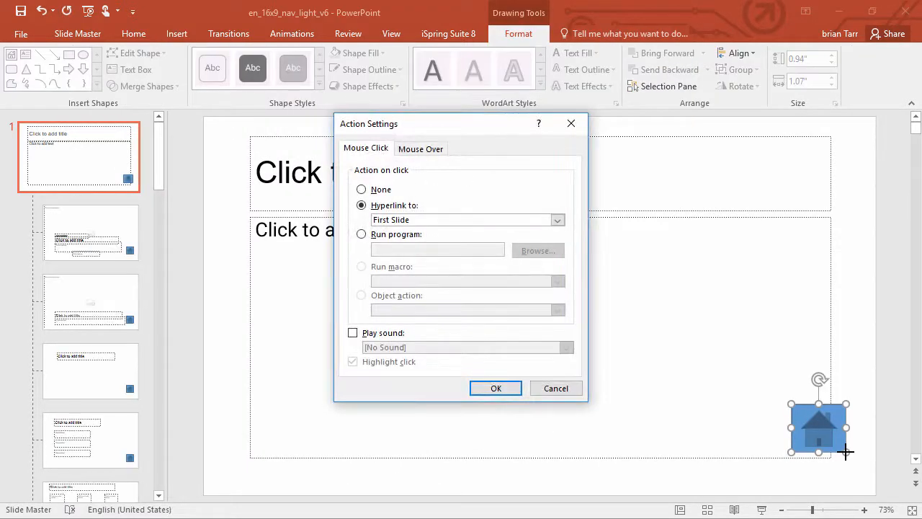
left_click(557, 220)
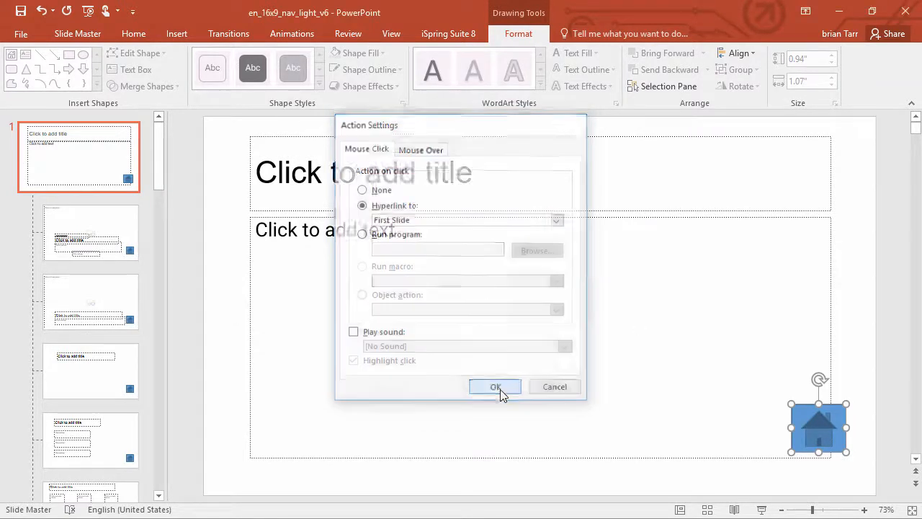
left_click(495, 386)
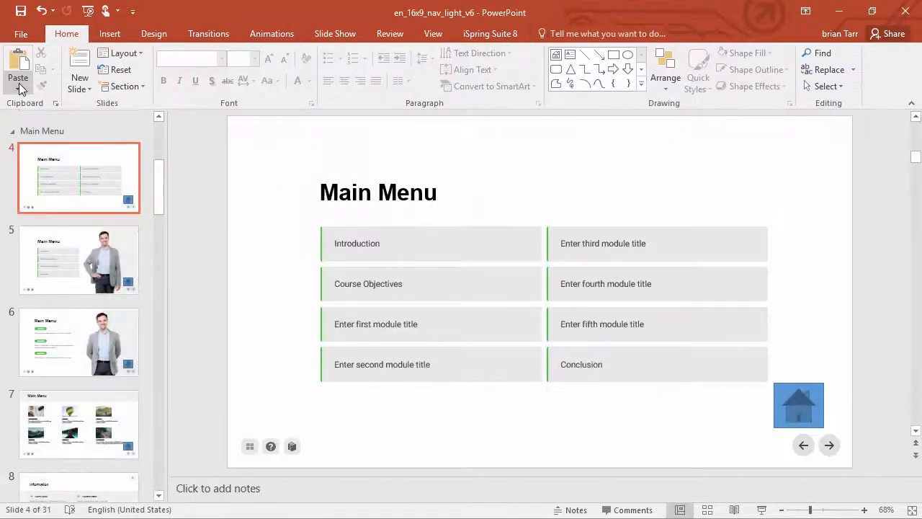
mouse_move(99, 254)
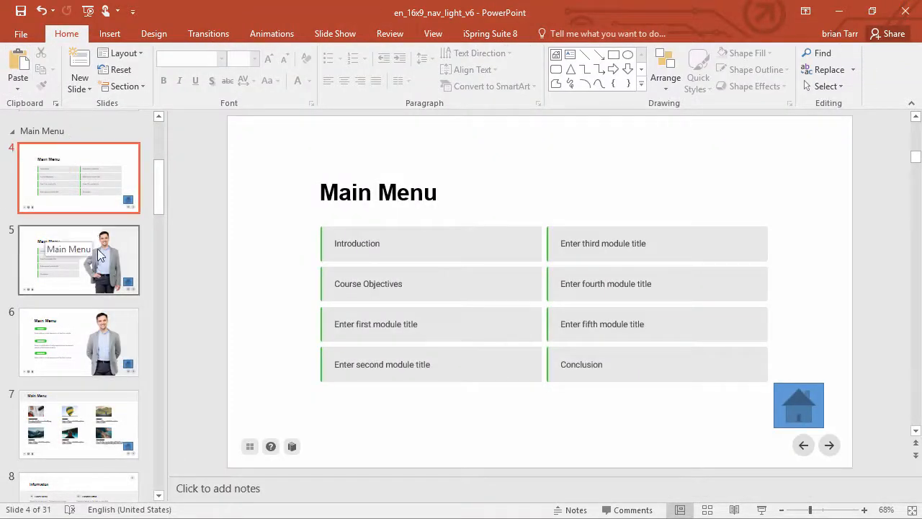
Step: Display slide 6 to check the Home button and show the iSpring Suite 8 tools
left_click(80, 342)
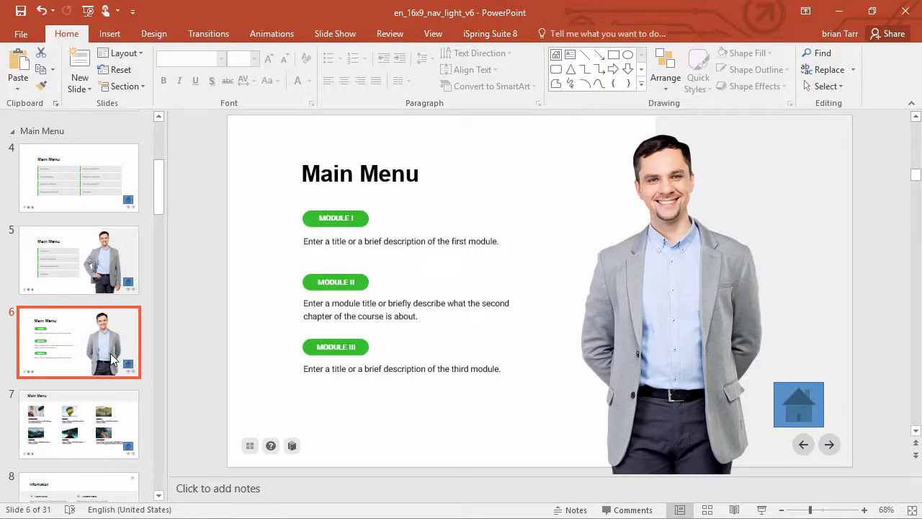
mouse_move(490, 33)
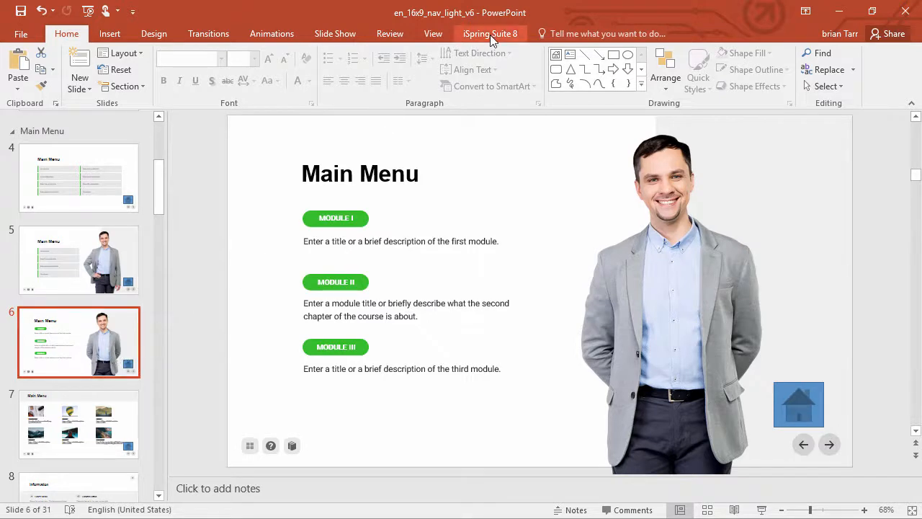
left_click(490, 33)
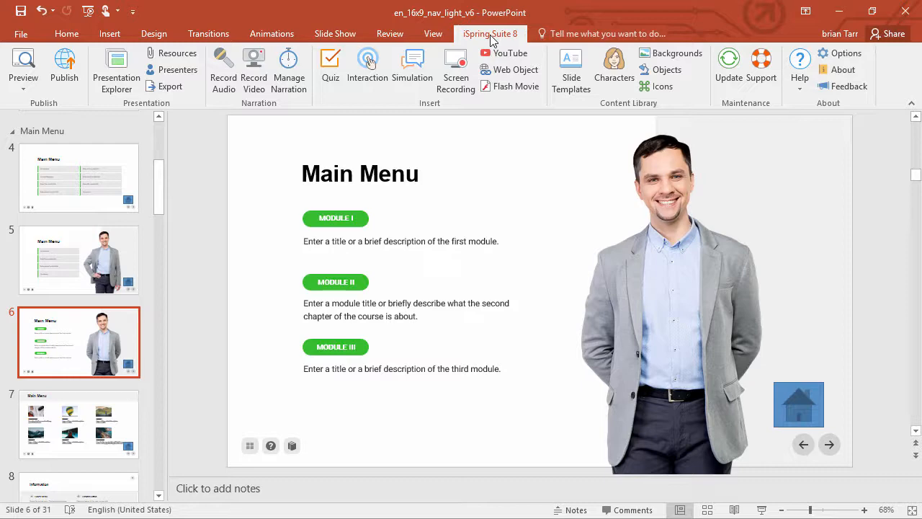
Step: In Presentation Explorer, demote slides 2 and 3 under slide 1 and review Branching options
left_click(116, 69)
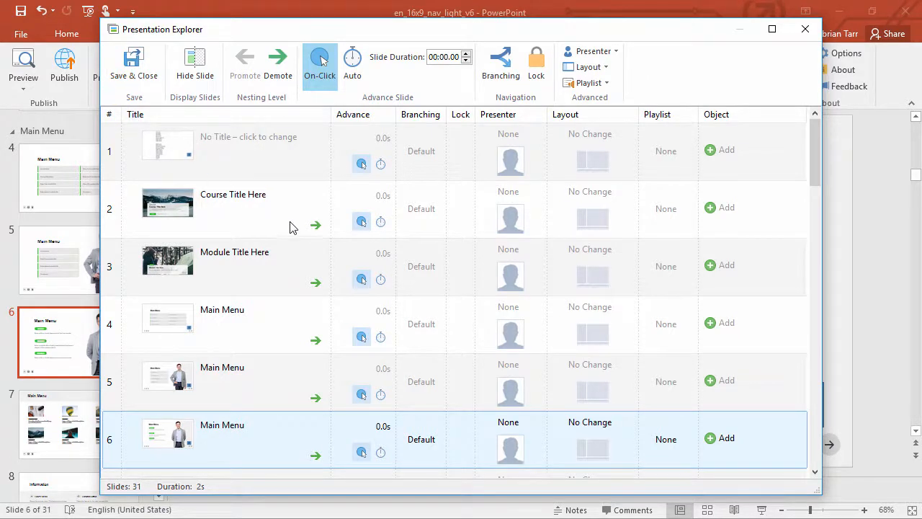
left_click(249, 266)
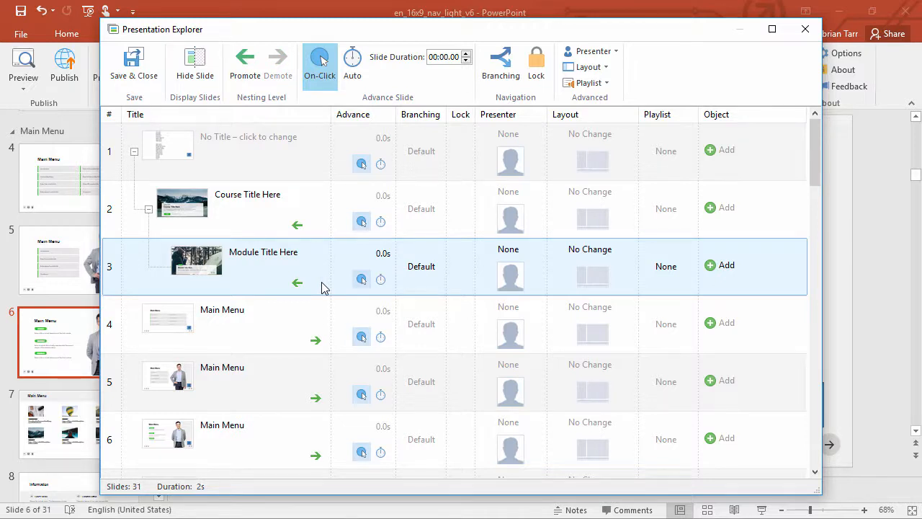
left_click(500, 65)
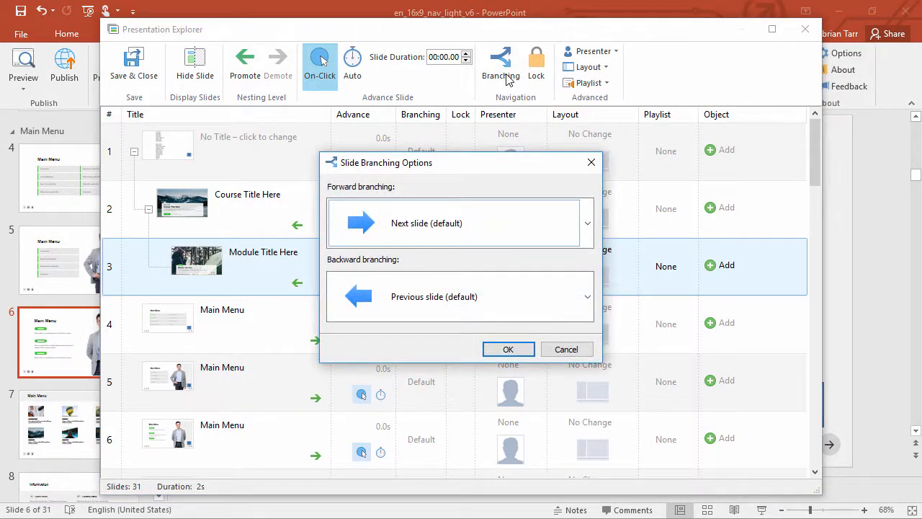
mouse_move(505, 219)
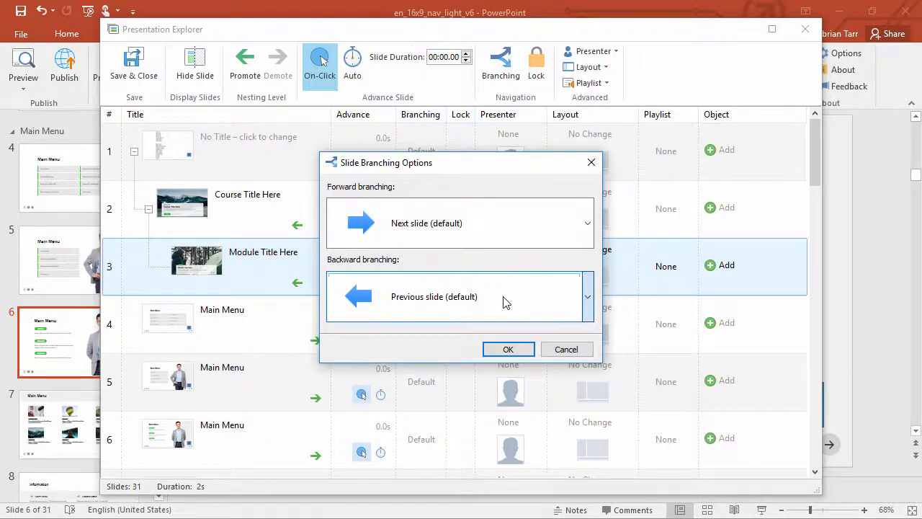
left_click(508, 350)
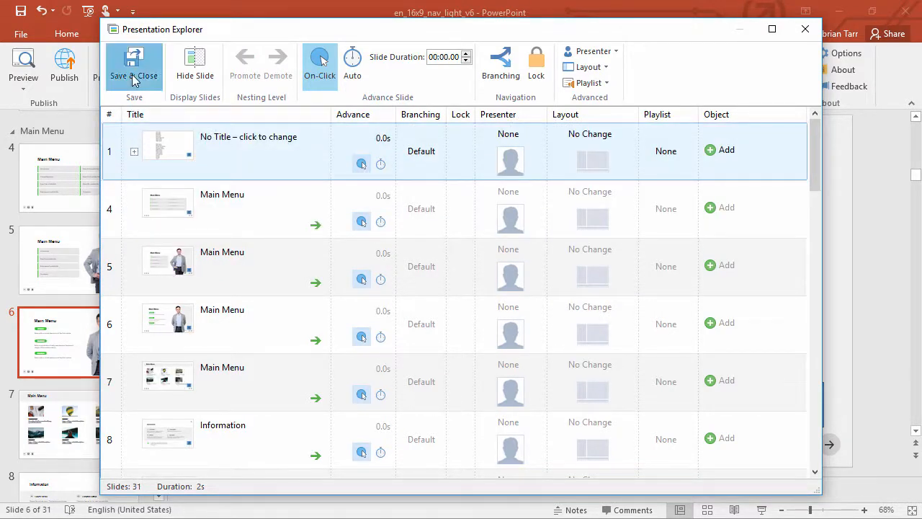
Step: Save the slide nesting and publish for web with the Universal (Full) player
left_click(134, 65)
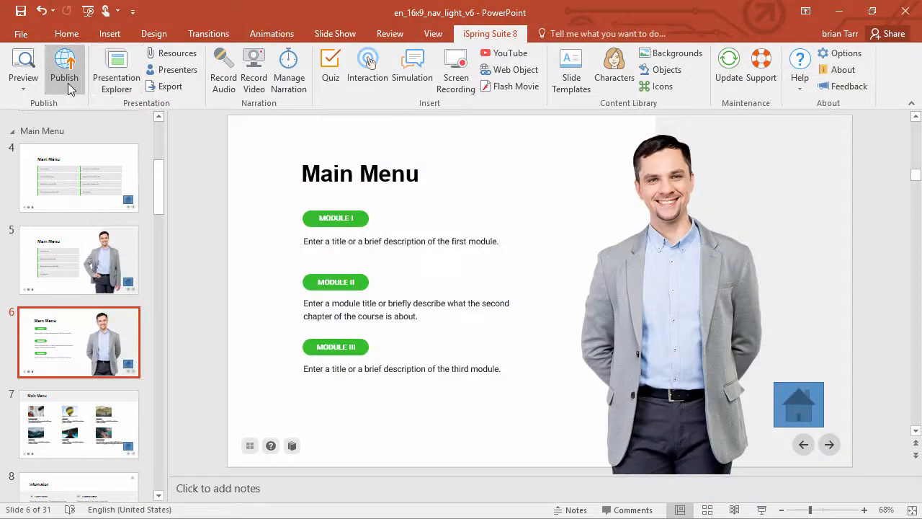
left_click(64, 62)
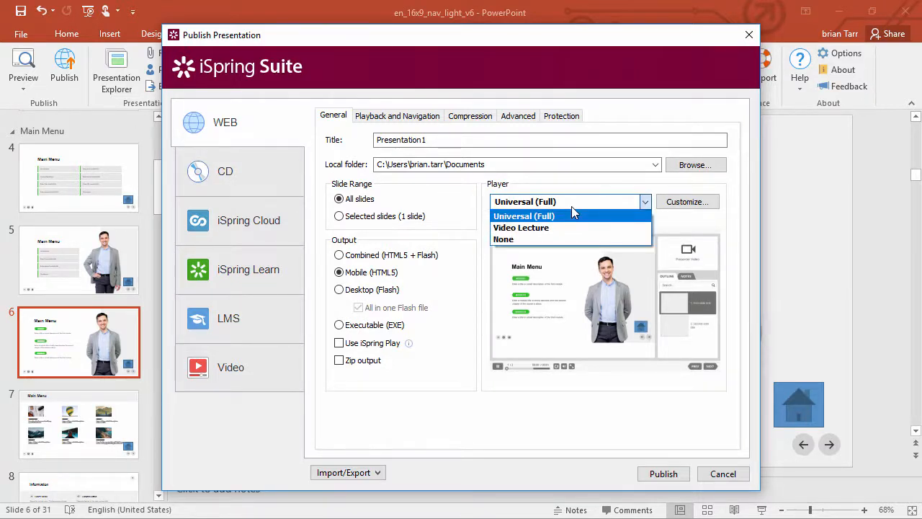
left_click(524, 215)
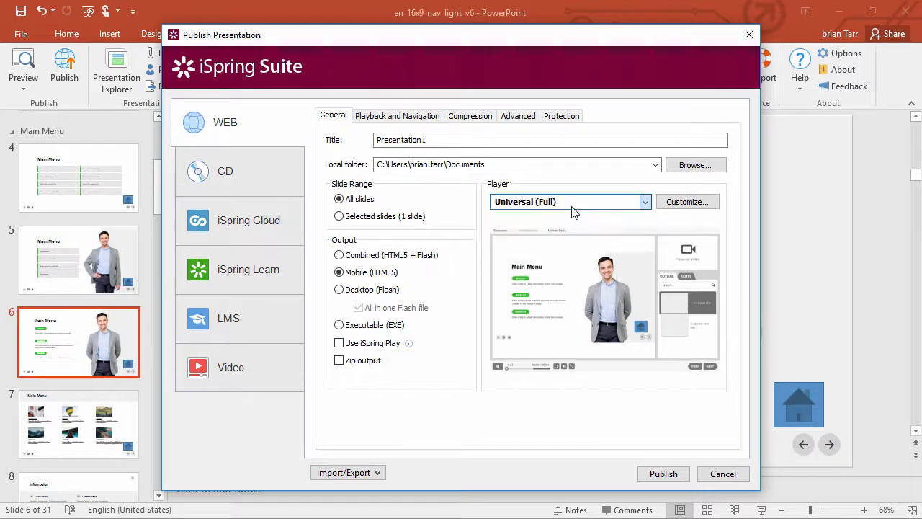
mouse_move(687, 201)
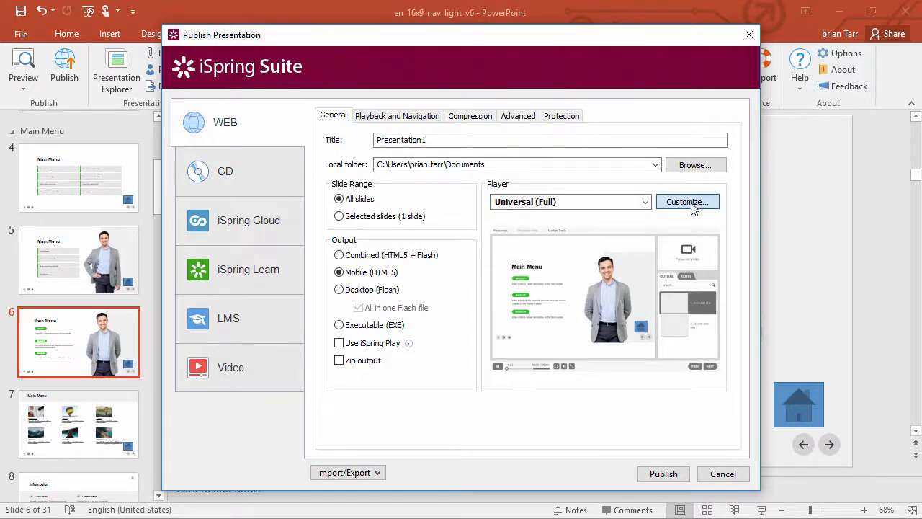
Step: Customize the Full player and collapse slide 1's nested slides in the outline preview
left_click(687, 201)
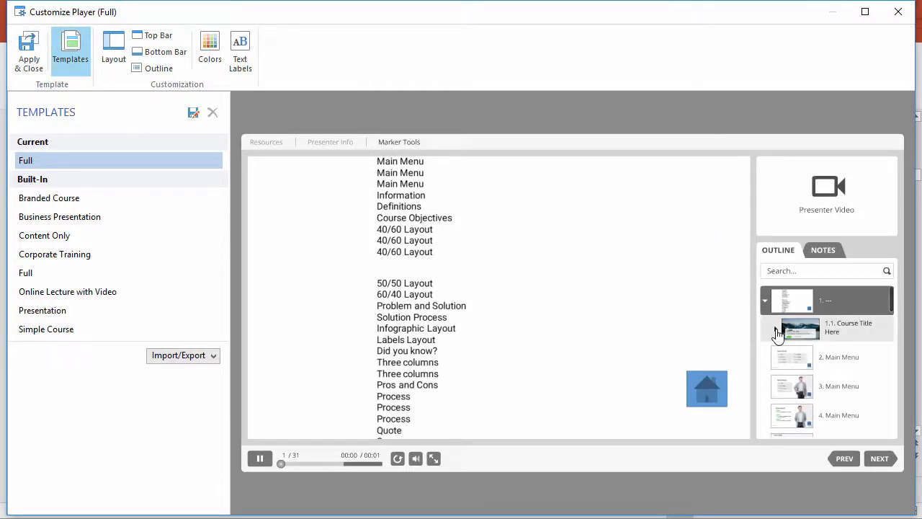
left_click(764, 300)
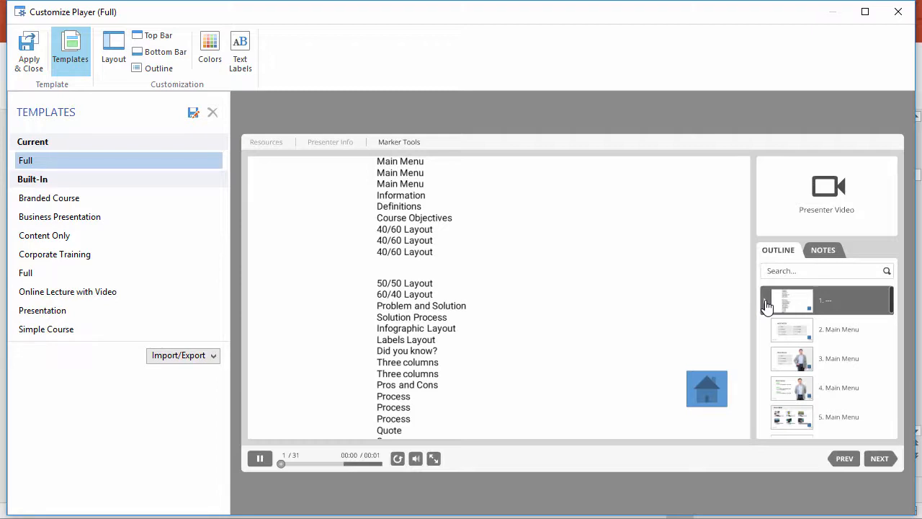
mouse_move(704, 306)
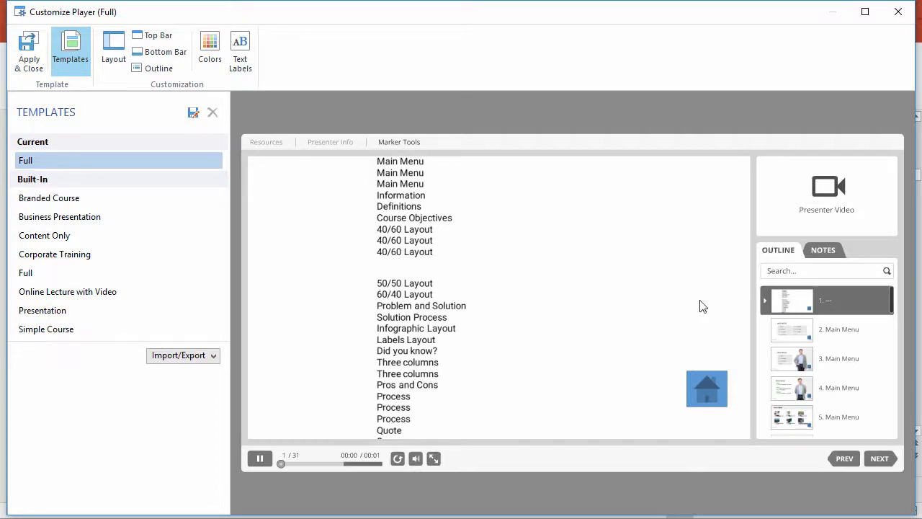